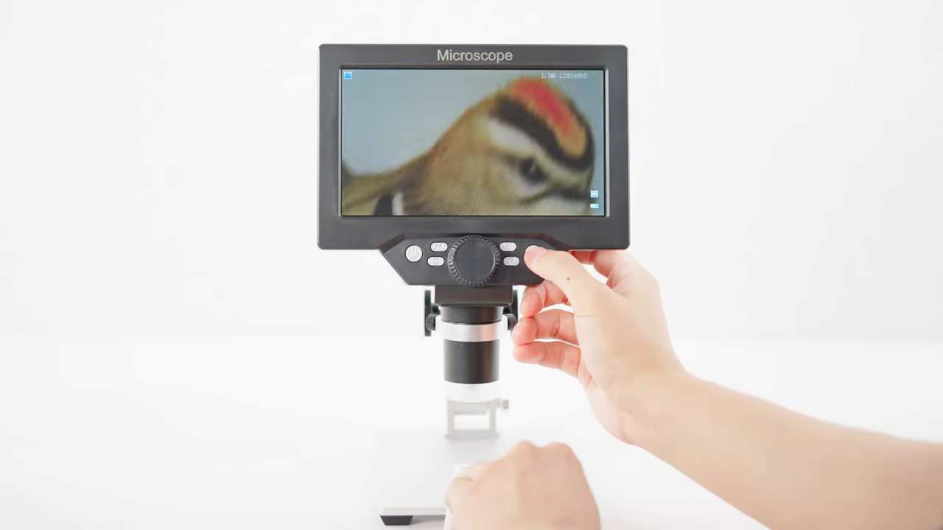
pyautogui.click(510, 259)
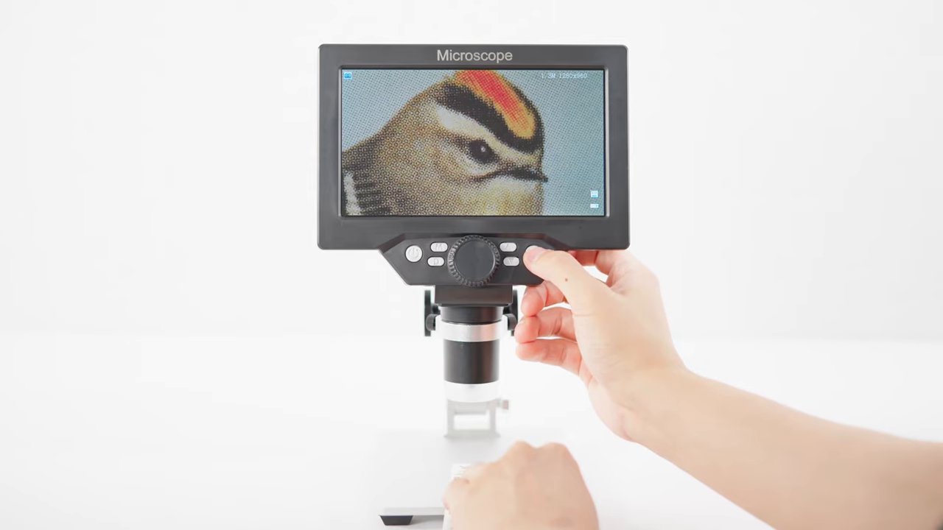
pyautogui.click(513, 262)
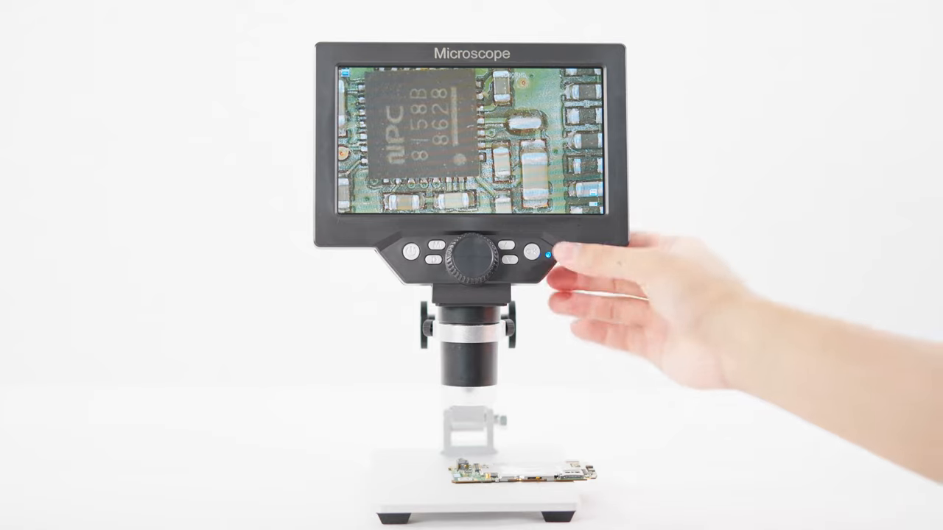
pyautogui.click(532, 253)
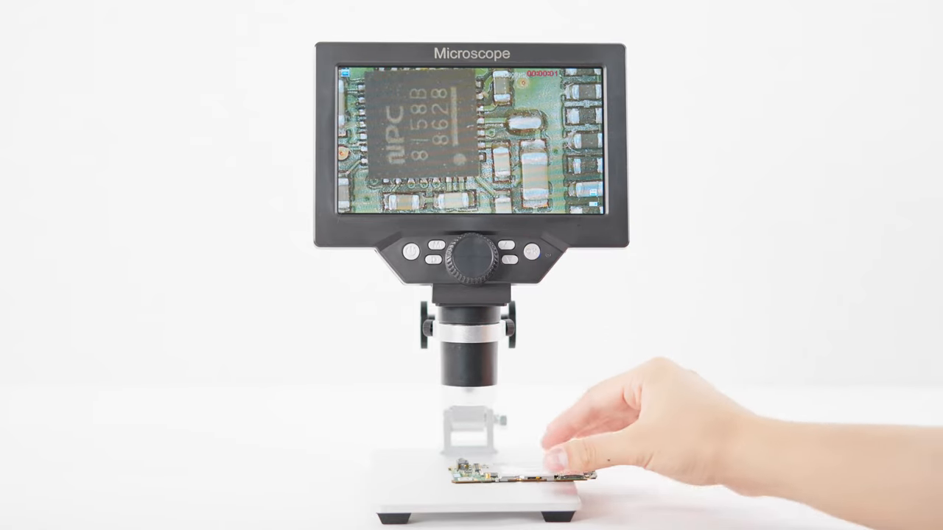